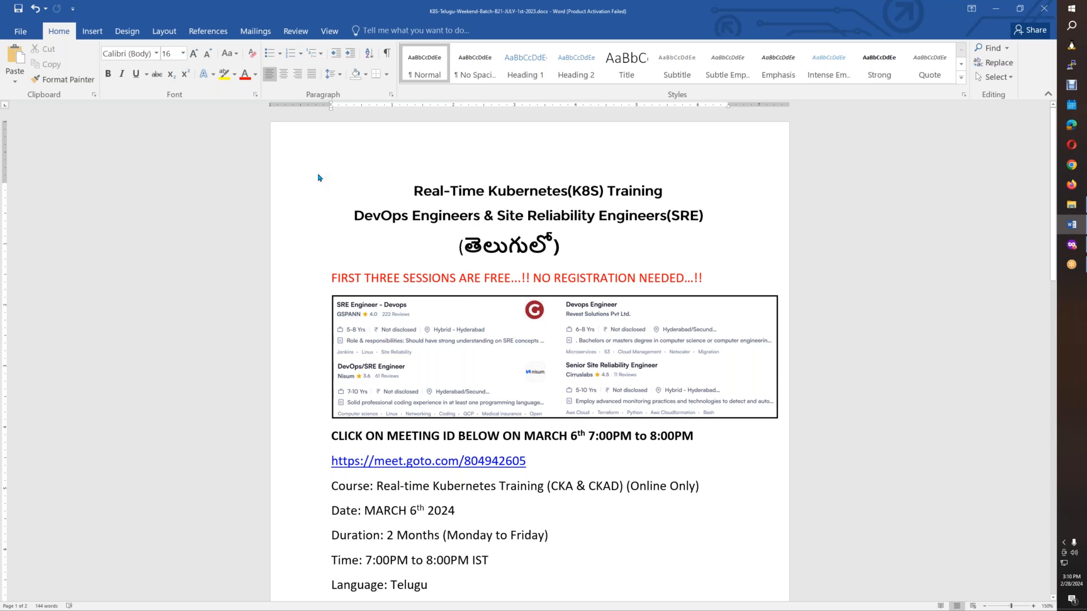
- Bring up the Telugu Kubernetes demo playlist in the YouTube browser tab
{"action": "left_click", "coordinate": [548, 535]}
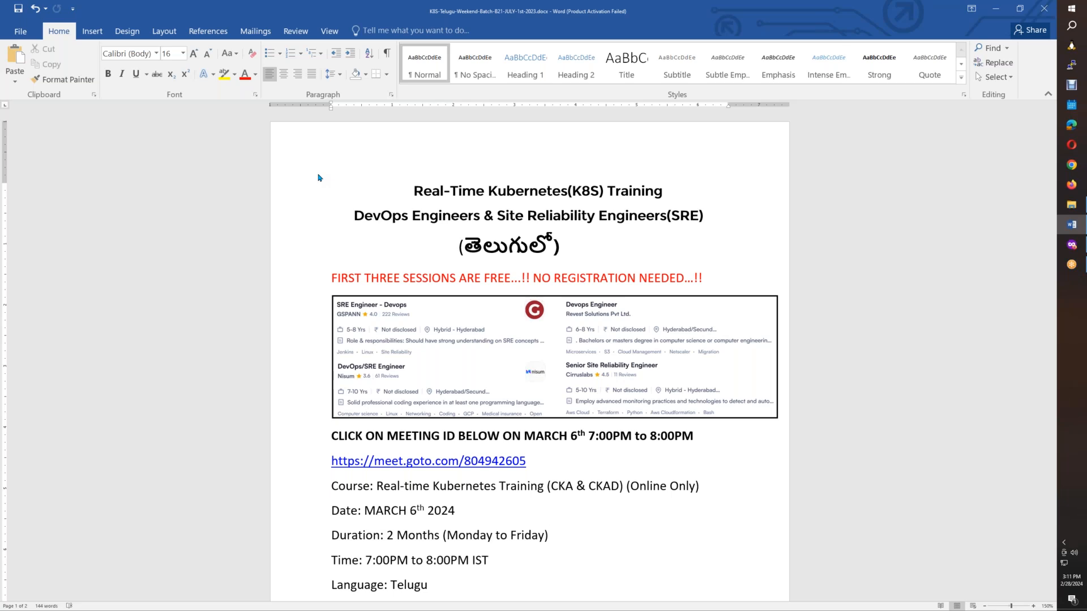
{"action": "left_click", "coordinate": [548, 536]}
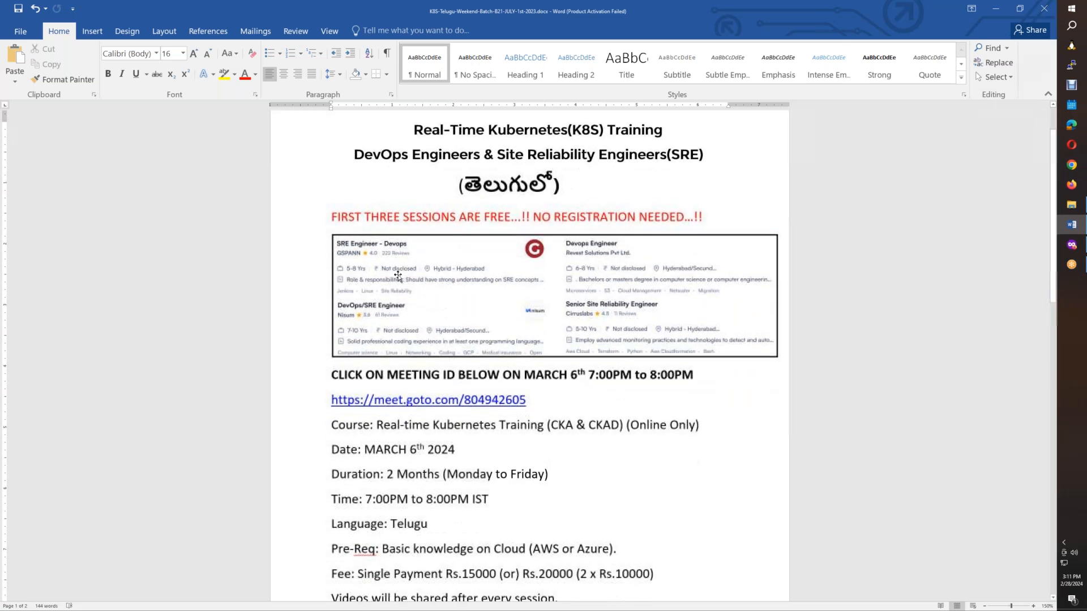
{"action": "mouse_move", "coordinate": [474, 359]}
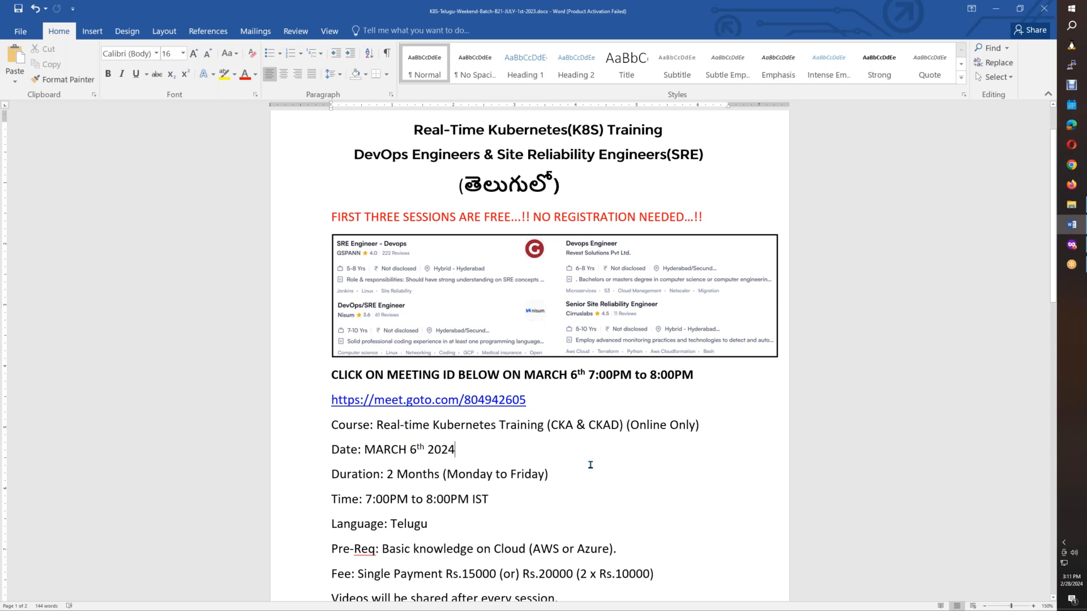
{"action": "mouse_move", "coordinate": [542, 404]}
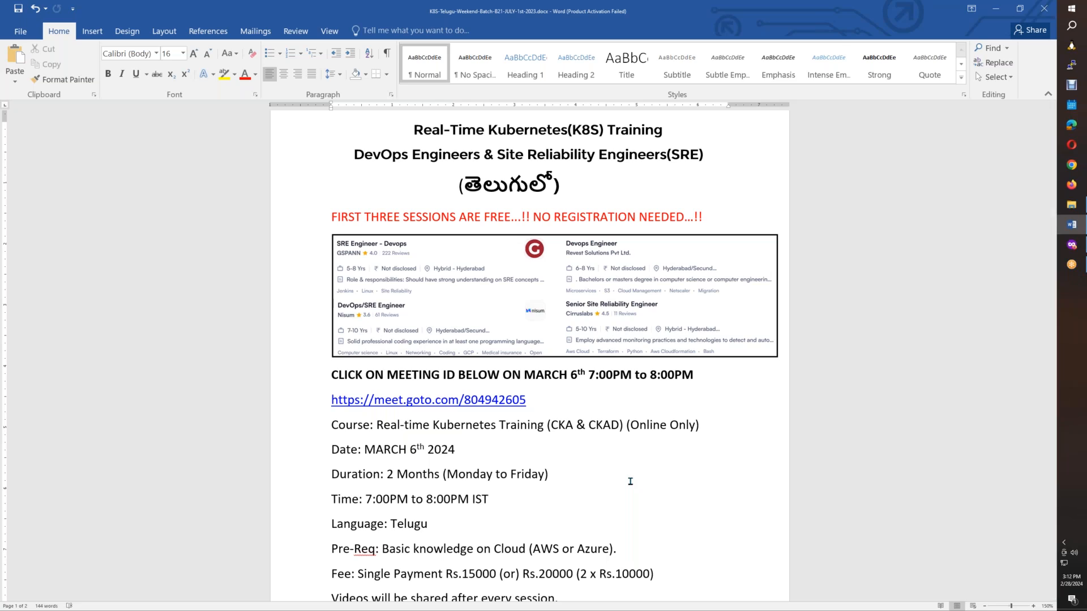
{"action": "mouse_move", "coordinate": [626, 478]}
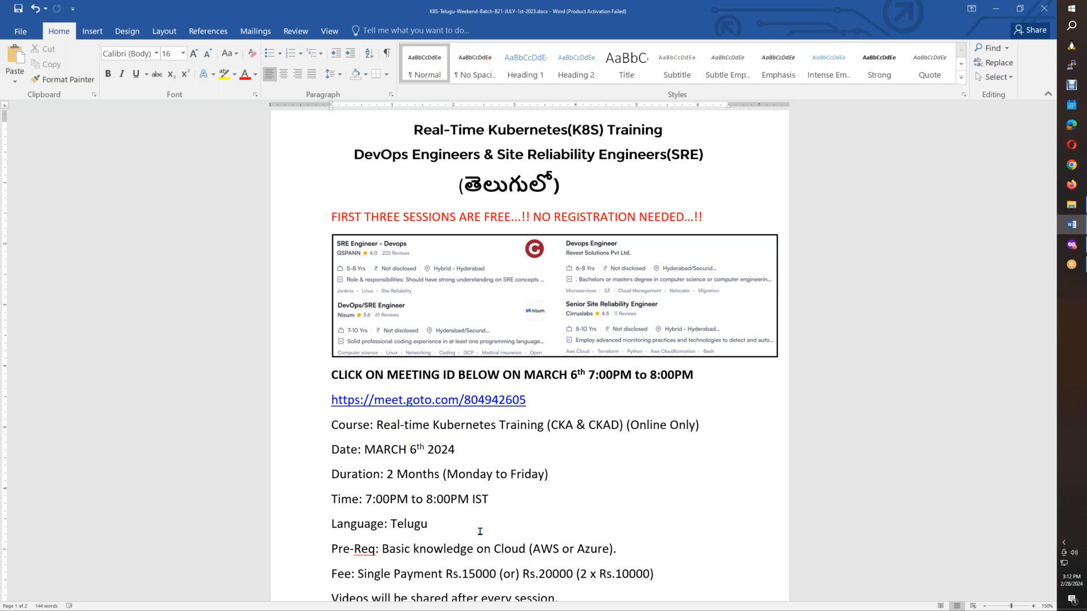
{"action": "scroll", "scroll_direction": "down", "scroll_amount": 3}
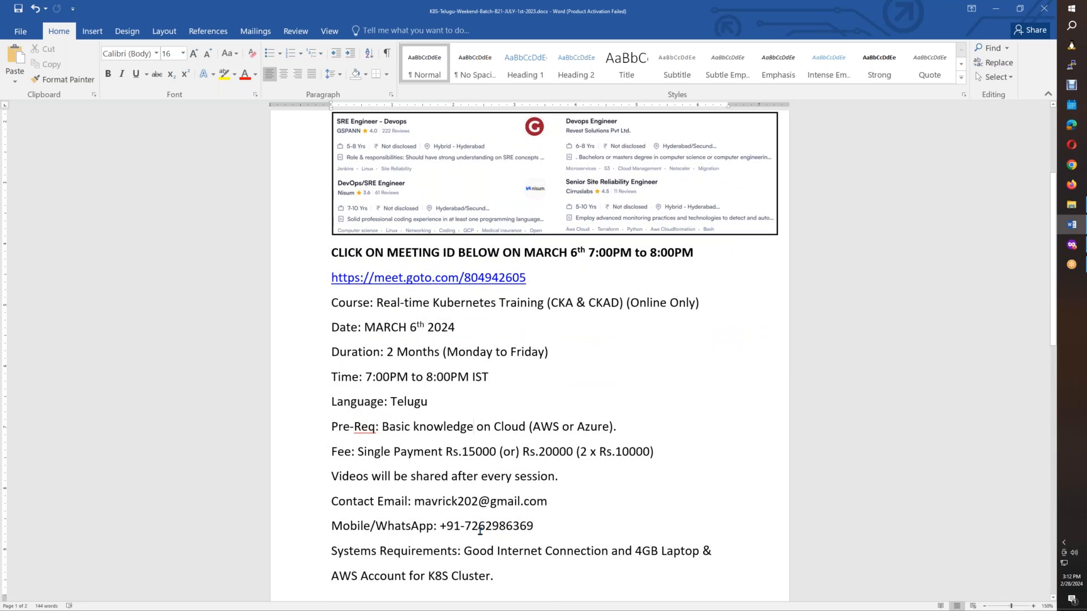
- Show the channel's created playlists page covering Azure, Linux, AWS and Kubernetes
{"action": "left_click", "coordinate": [474, 426]}
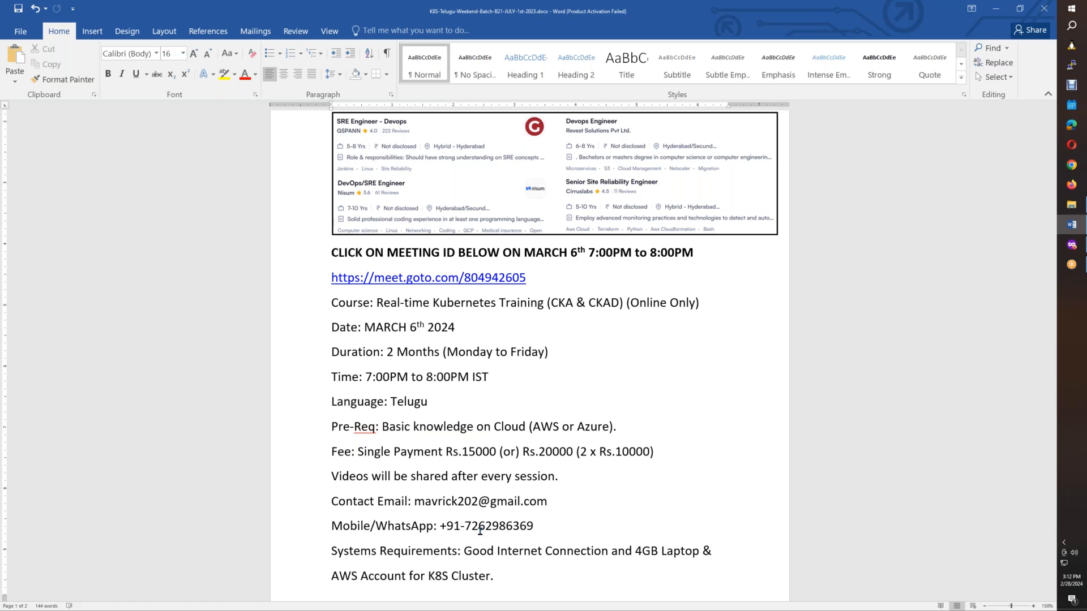
{"action": "left_click", "coordinate": [474, 427]}
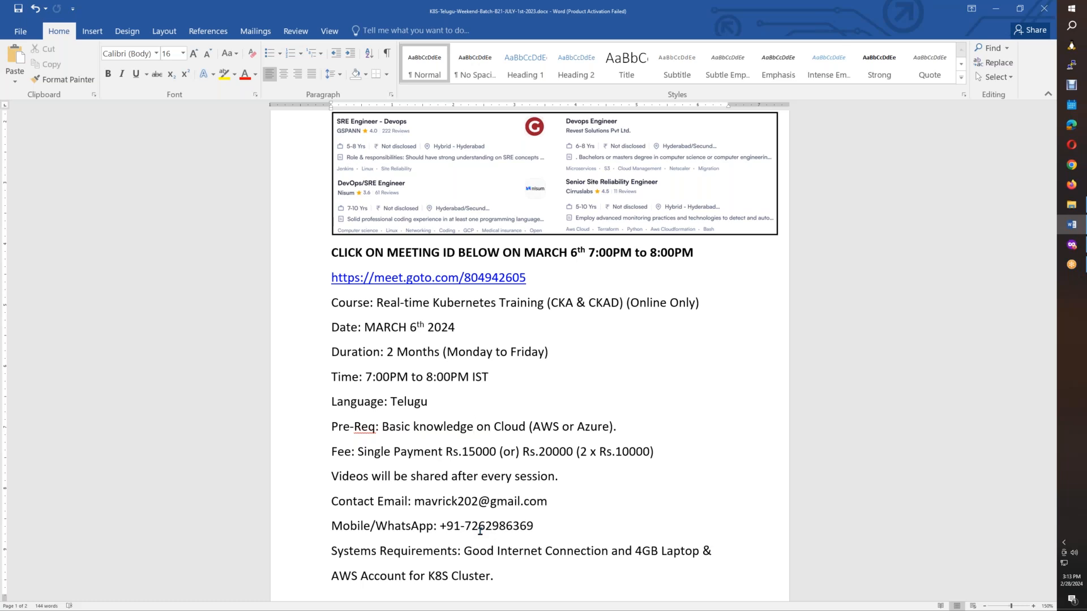
{"action": "left_click", "coordinate": [475, 427]}
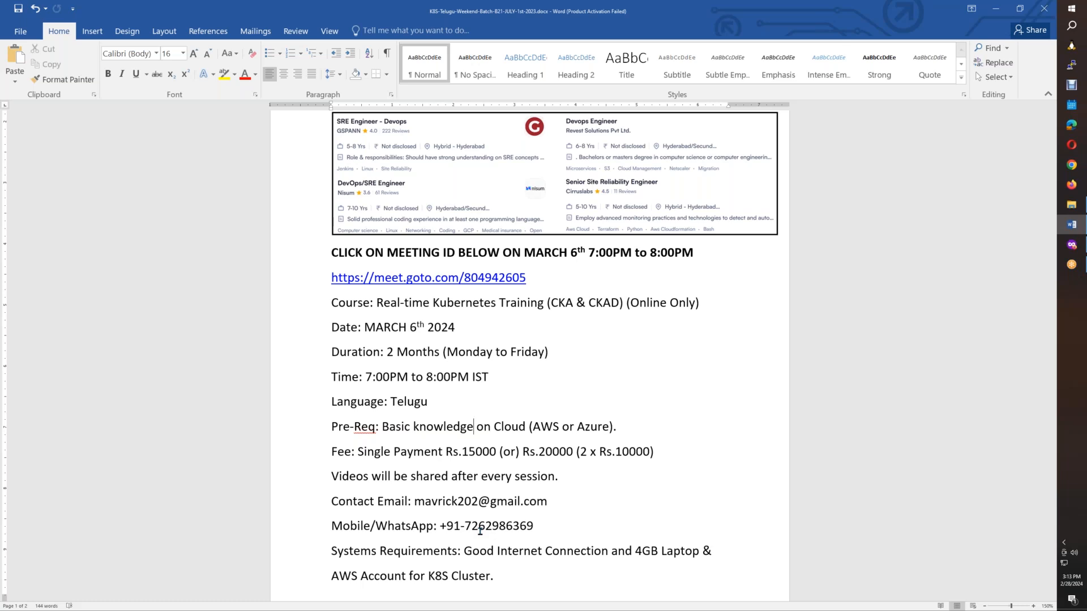
{"action": "scroll", "scroll_direction": "down", "scroll_amount": 3}
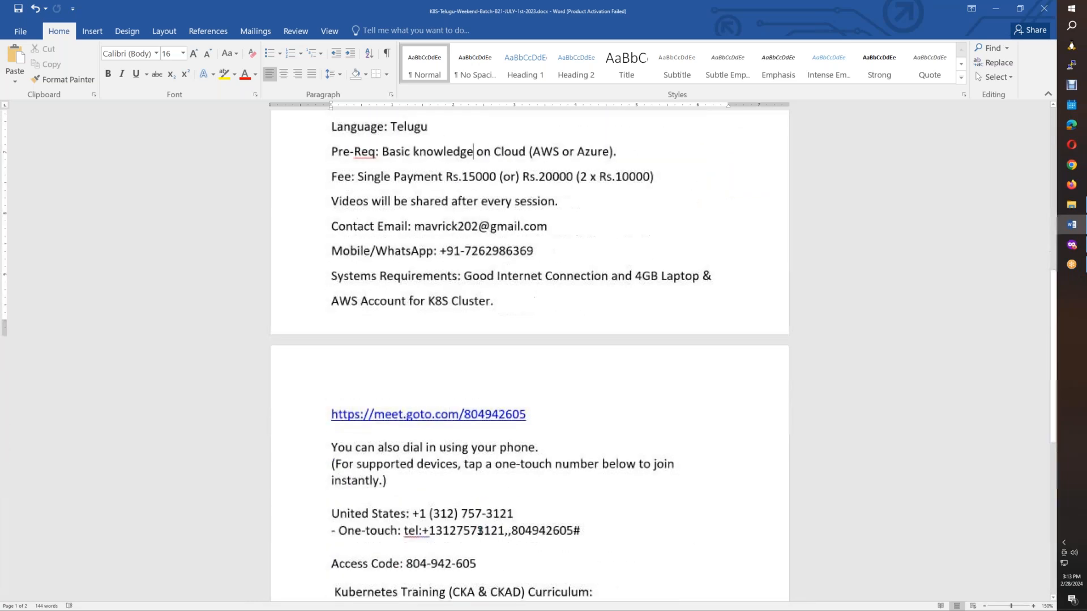
{"action": "scroll", "scroll_direction": "down", "scroll_amount": 3}
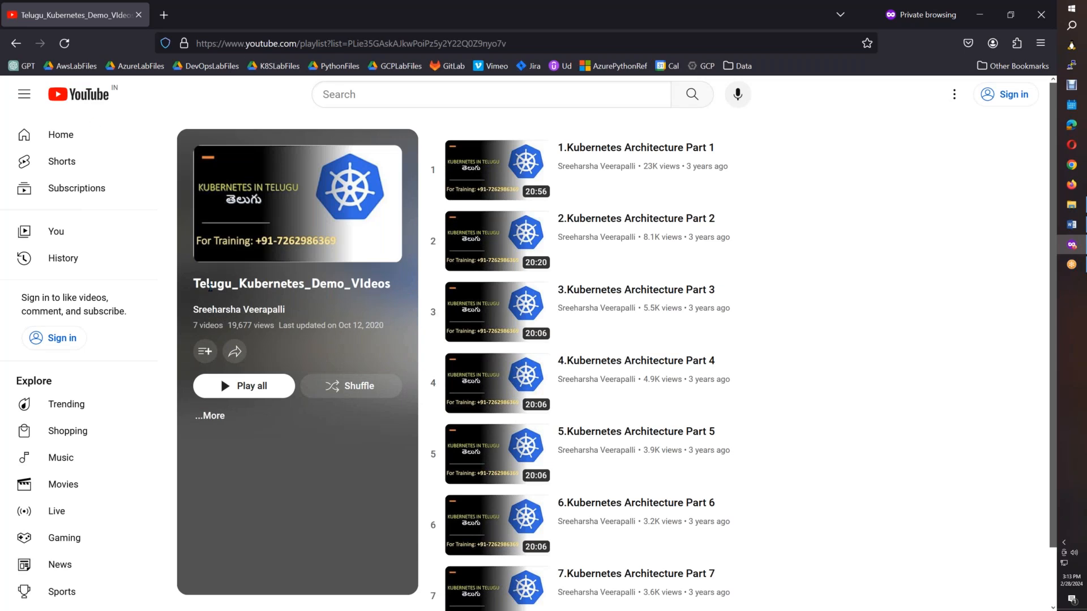
{"action": "mouse_move", "coordinate": [239, 309]}
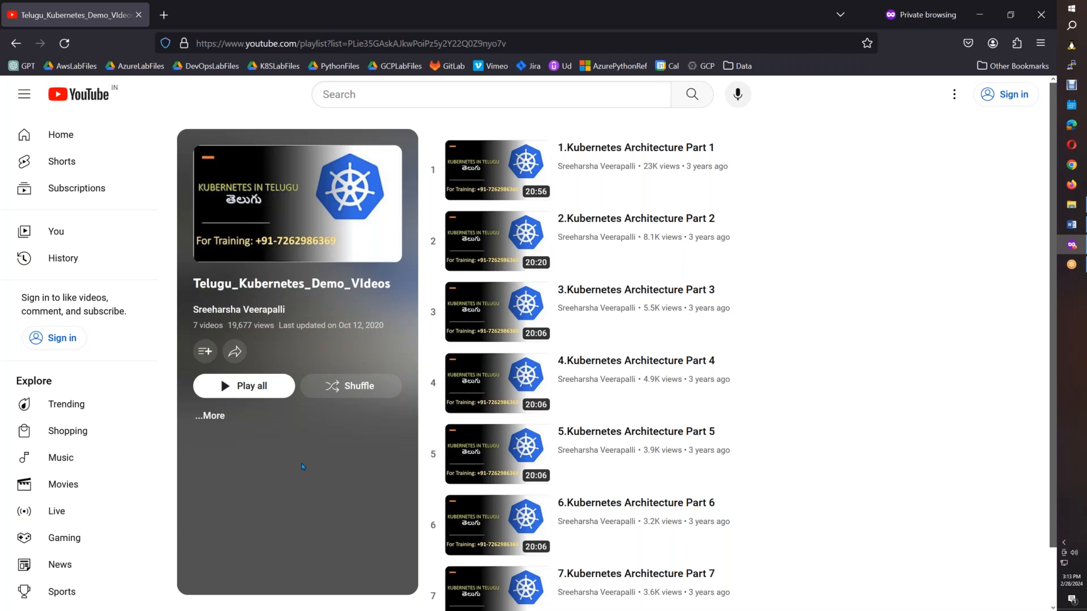
{"action": "mouse_move", "coordinate": [579, 378]}
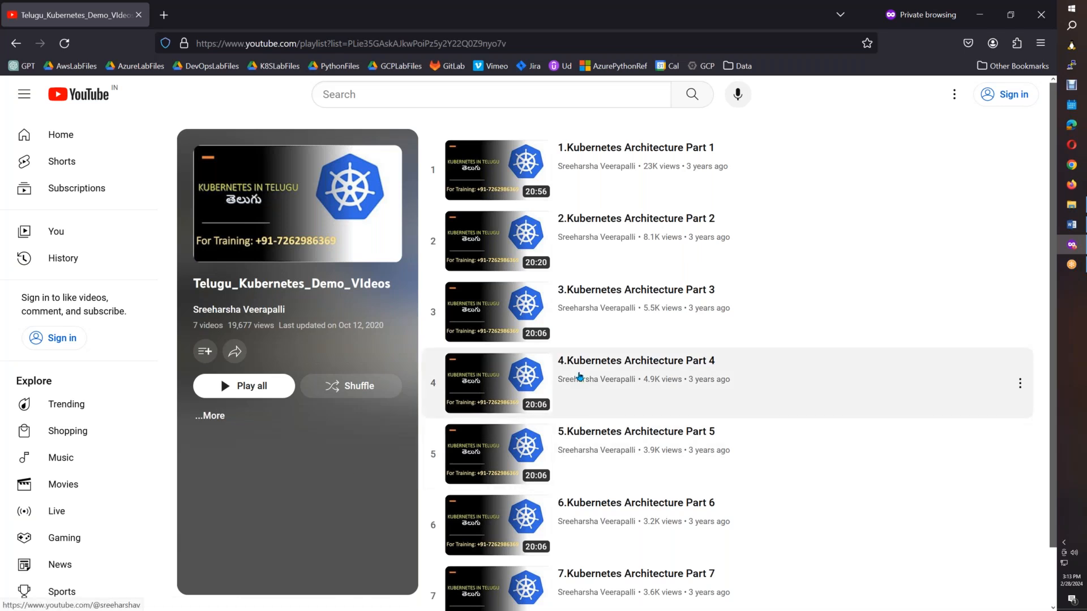
{"action": "mouse_move", "coordinate": [804, 318]}
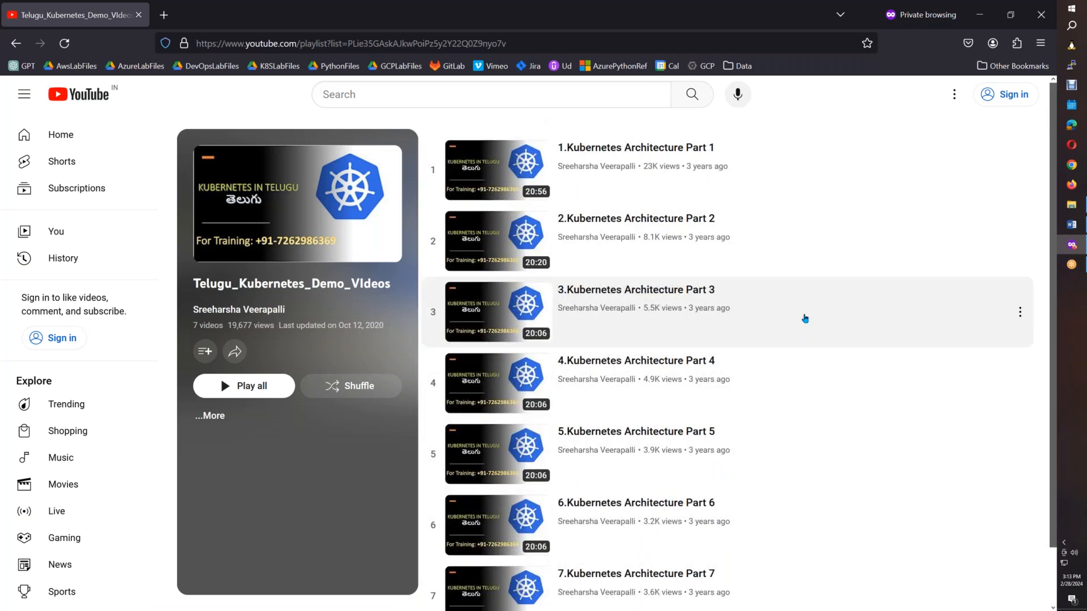
{"action": "mouse_move", "coordinate": [632, 306]}
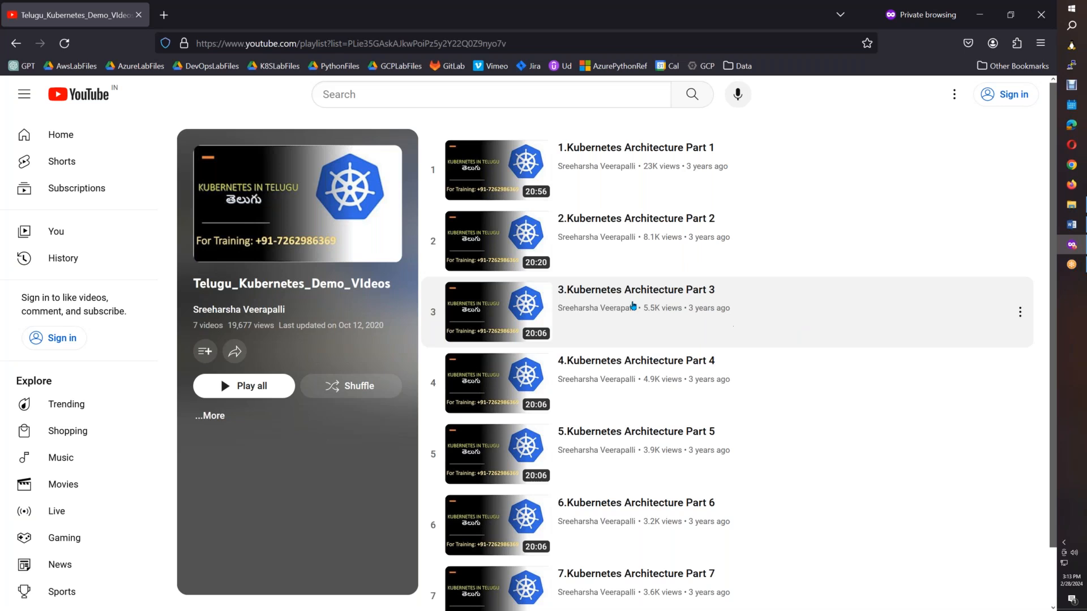
{"action": "mouse_move", "coordinate": [630, 307]}
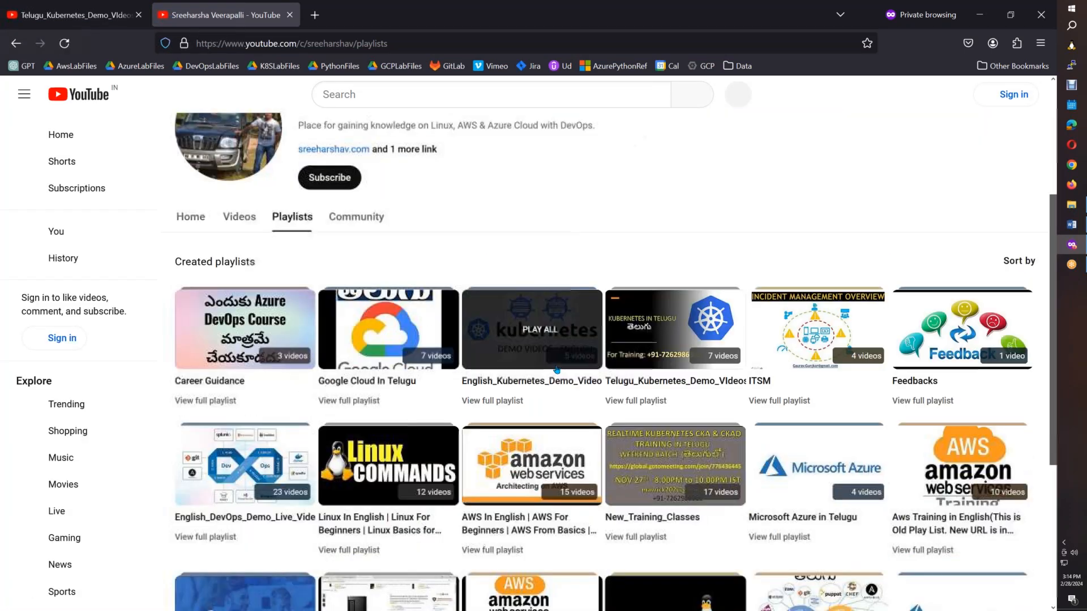
- Browse down and back up through the channel's playlists before returning to the Word flyer
{"action": "scroll", "scroll_direction": "down", "scroll_amount": 3}
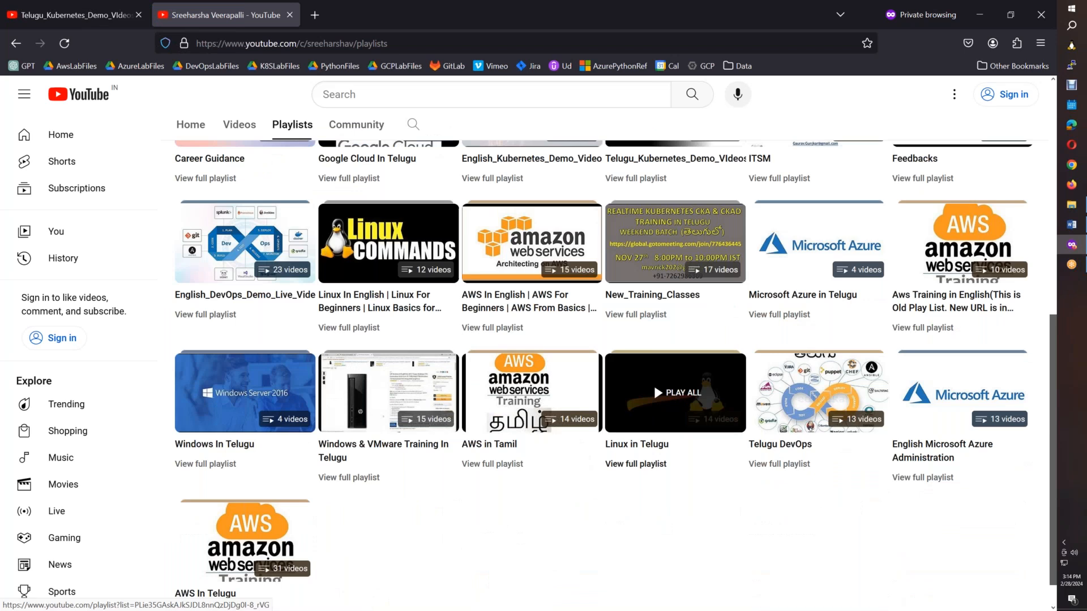
{"action": "mouse_move", "coordinate": [371, 529]}
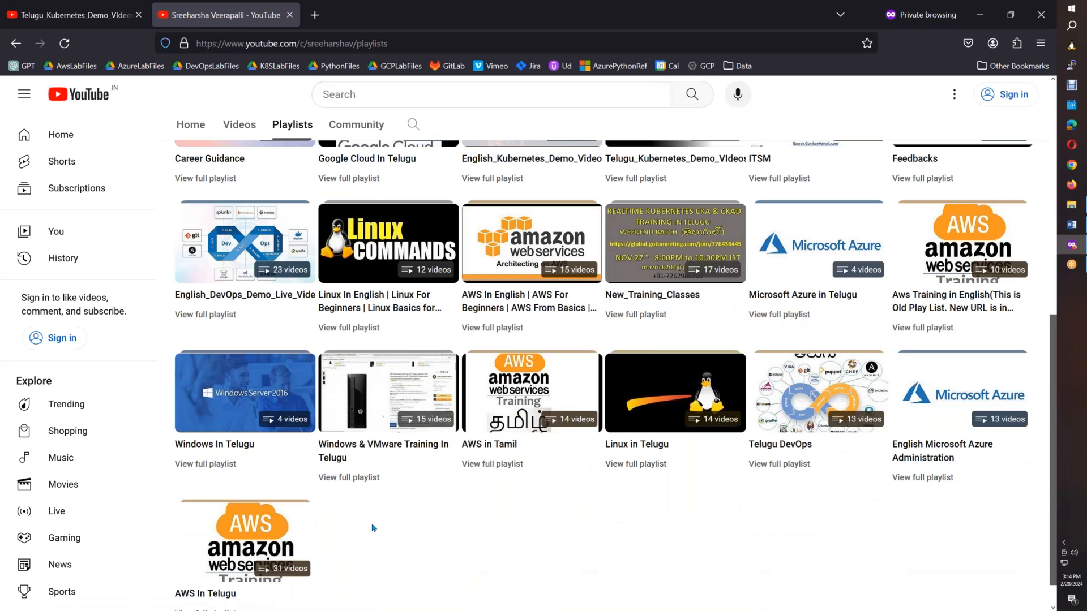
{"action": "scroll", "scroll_direction": "down", "scroll_amount": 3}
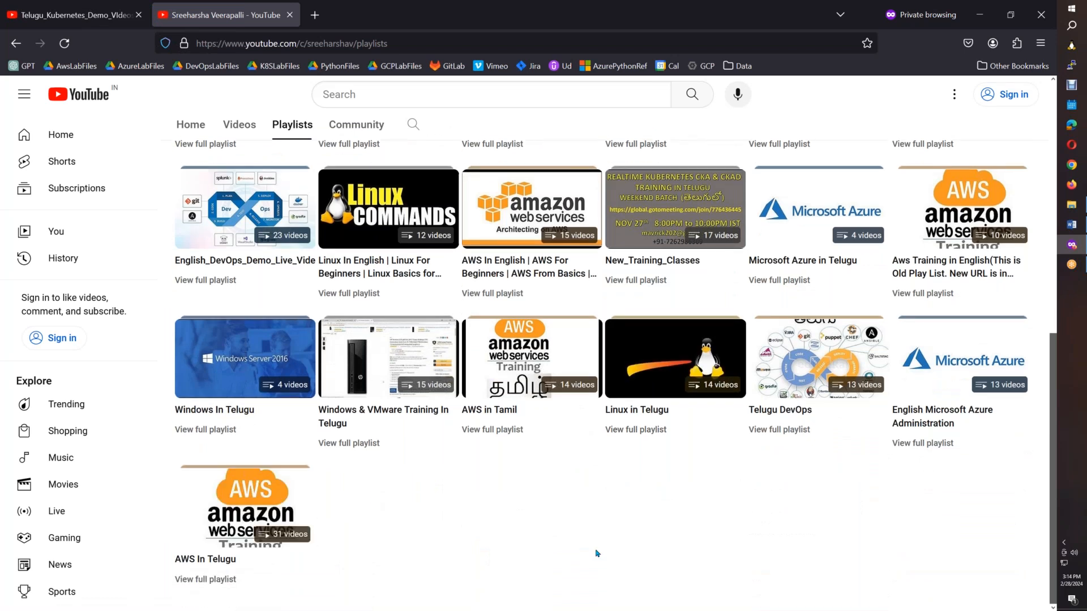
{"action": "scroll", "scroll_direction": "up", "scroll_amount": 3}
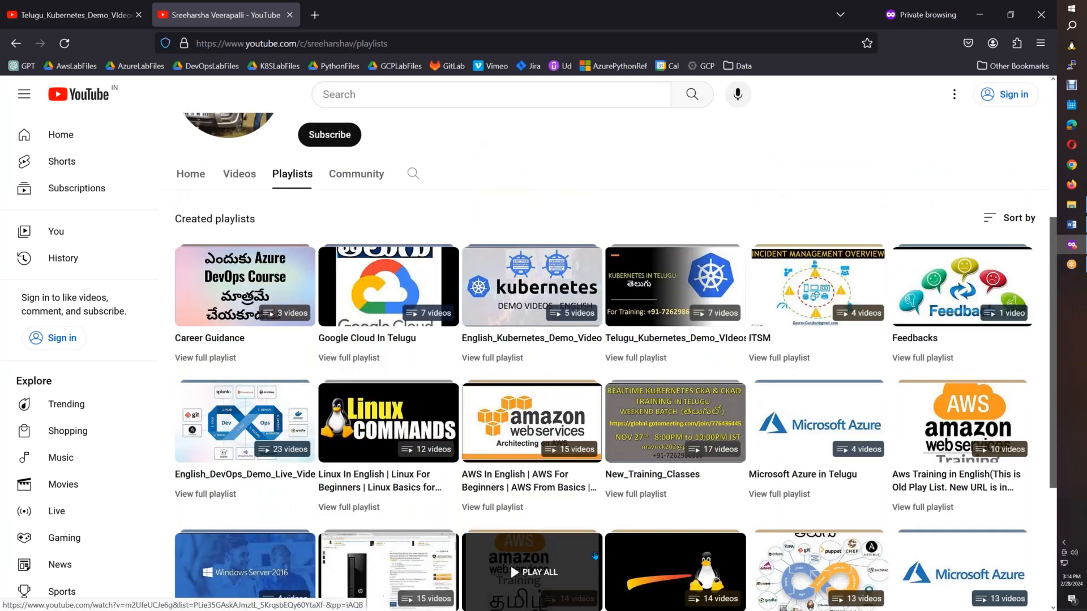
{"action": "scroll", "scroll_direction": "up", "scroll_amount": 3}
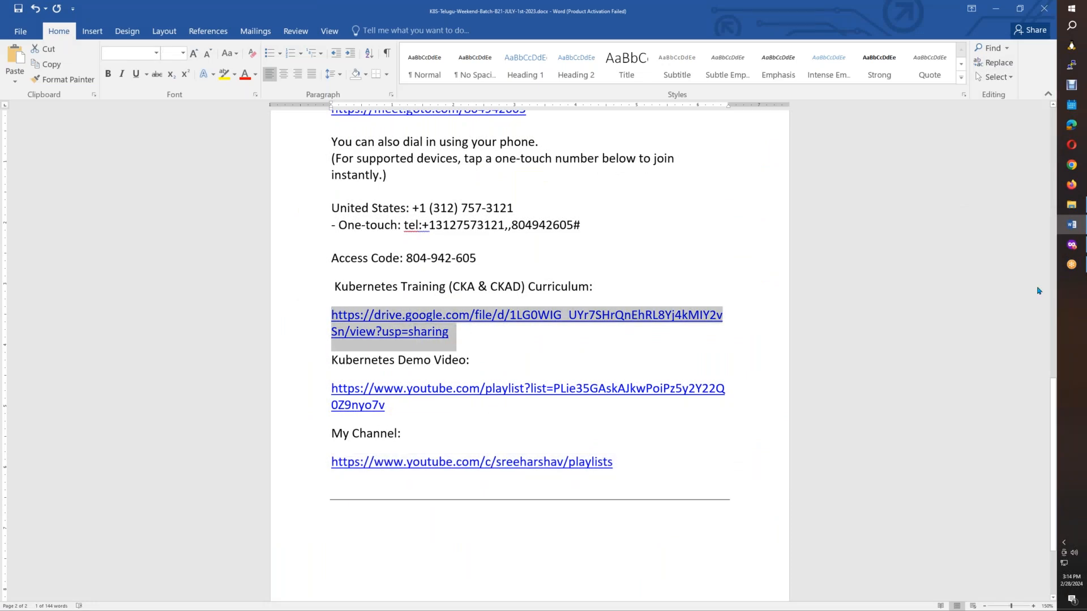
{"action": "mouse_move", "coordinate": [1069, 224]}
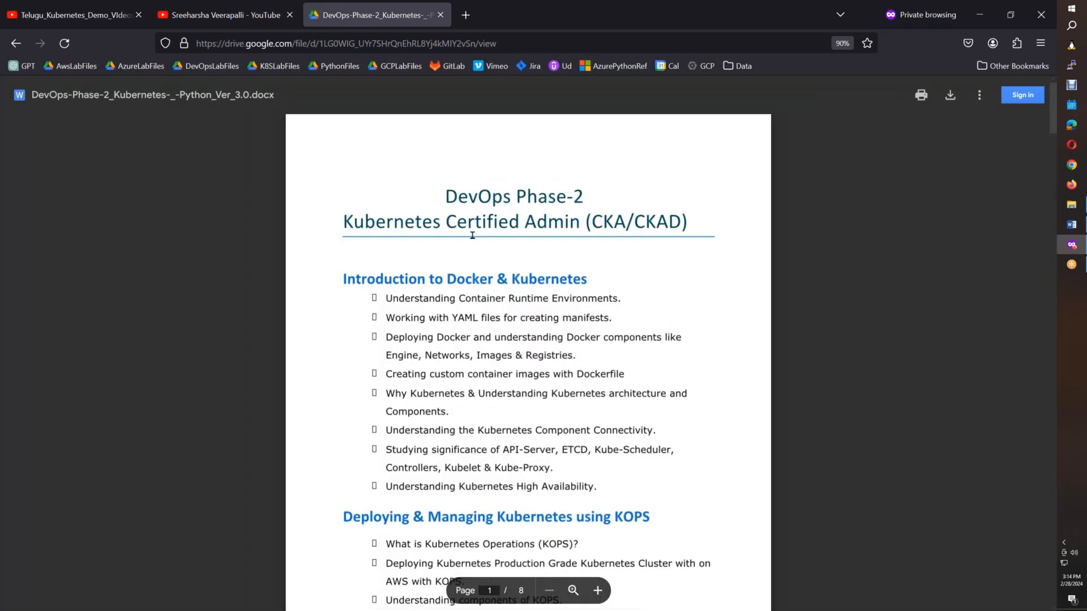
- Load the training website's address in a fresh private Firefox page
{"action": "left_click", "coordinate": [615, 14]}
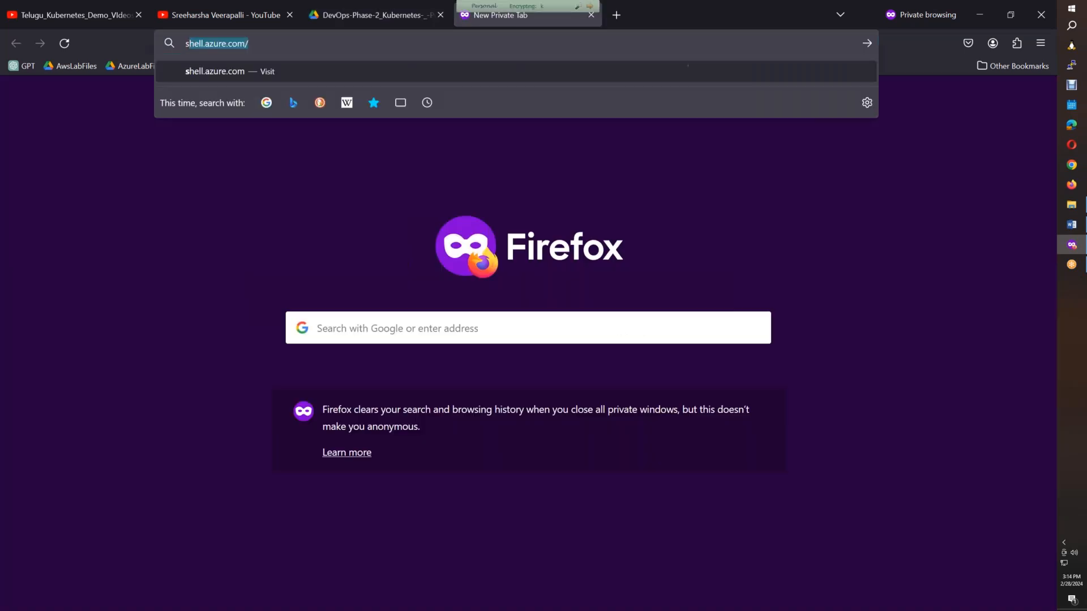
{"action": "key", "text": "Return"}
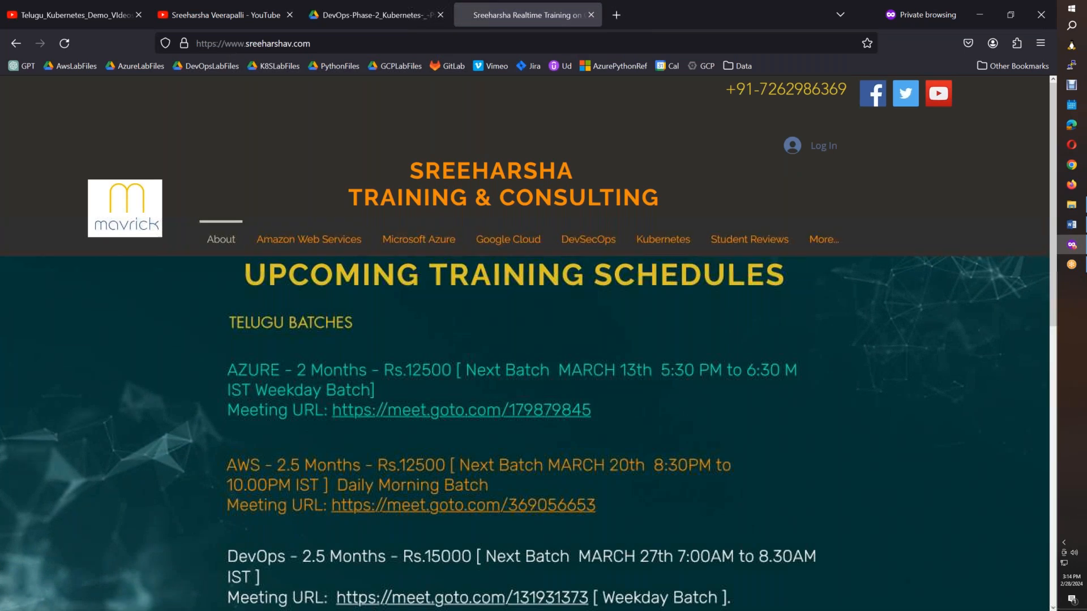
- Review the Upcoming Training Schedules list, selecting the AZURE entry, then return to the Kubernetes curriculum doc
{"action": "scroll", "scroll_direction": "down", "scroll_amount": 3}
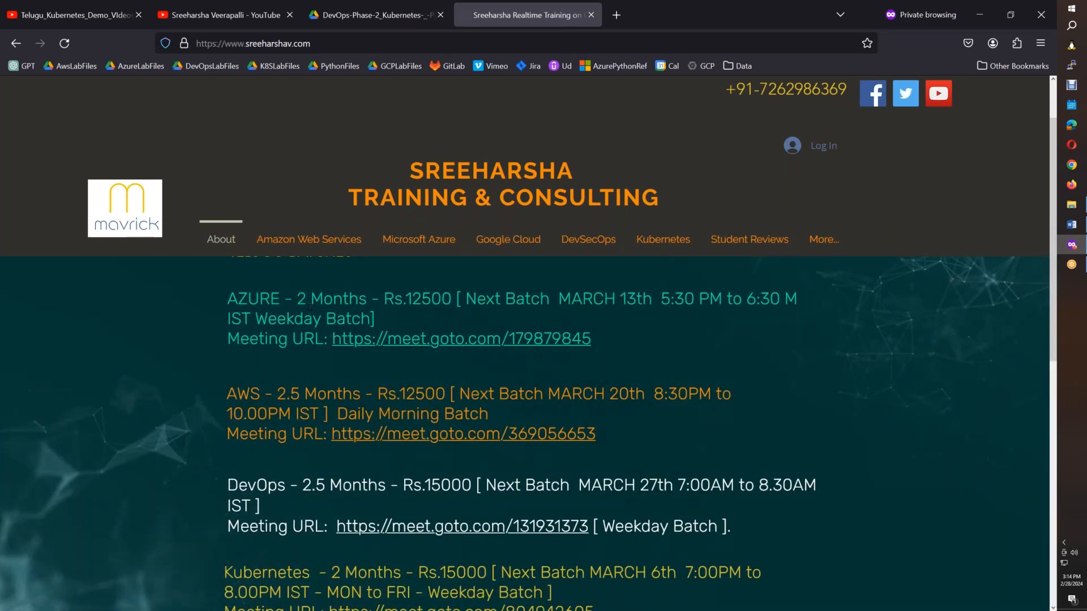
{"action": "double_click", "coordinate": [268, 297]}
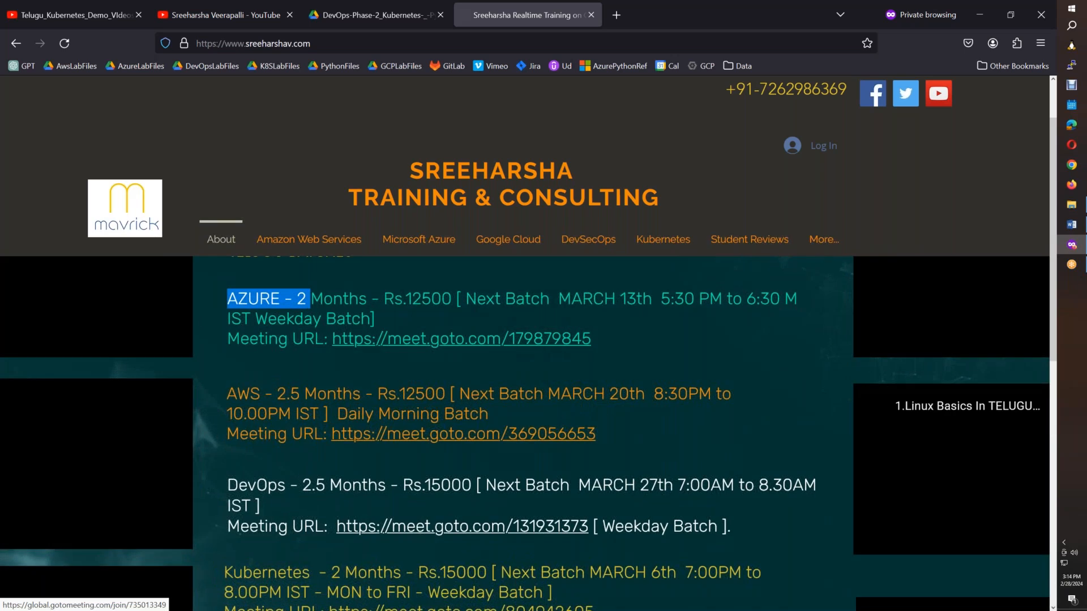
{"action": "scroll", "scroll_direction": "down", "scroll_amount": 3}
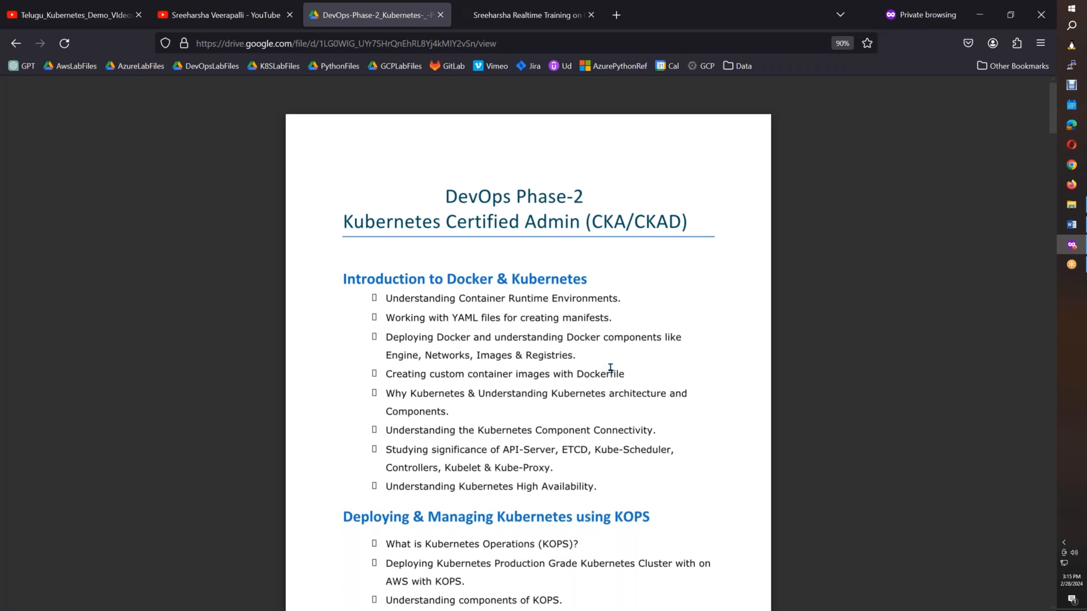
{"action": "scroll", "scroll_direction": "down", "scroll_amount": 3}
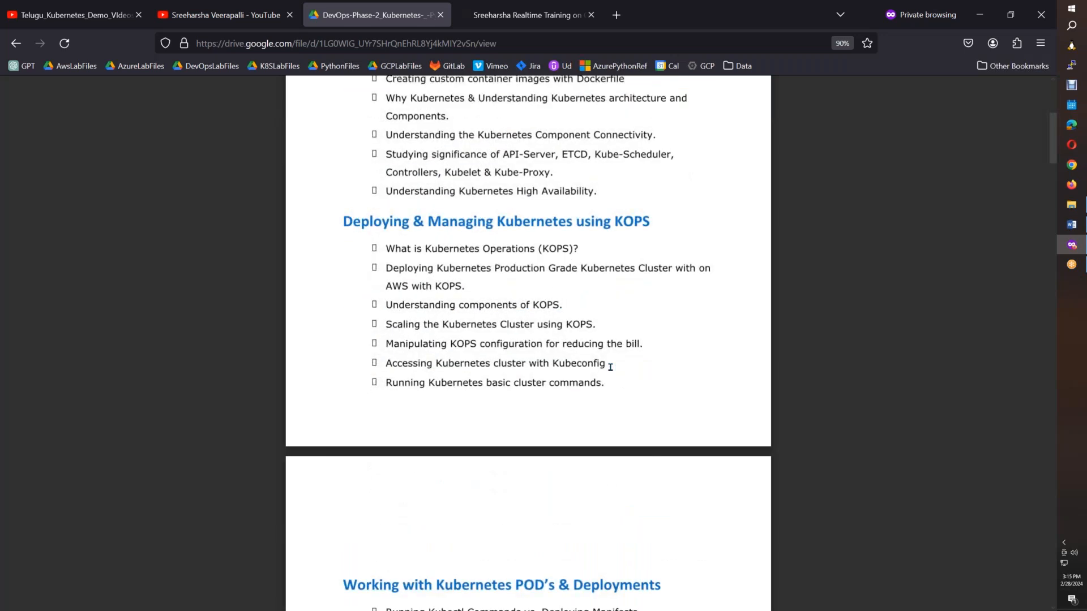
{"action": "scroll", "scroll_direction": "down", "scroll_amount": 3}
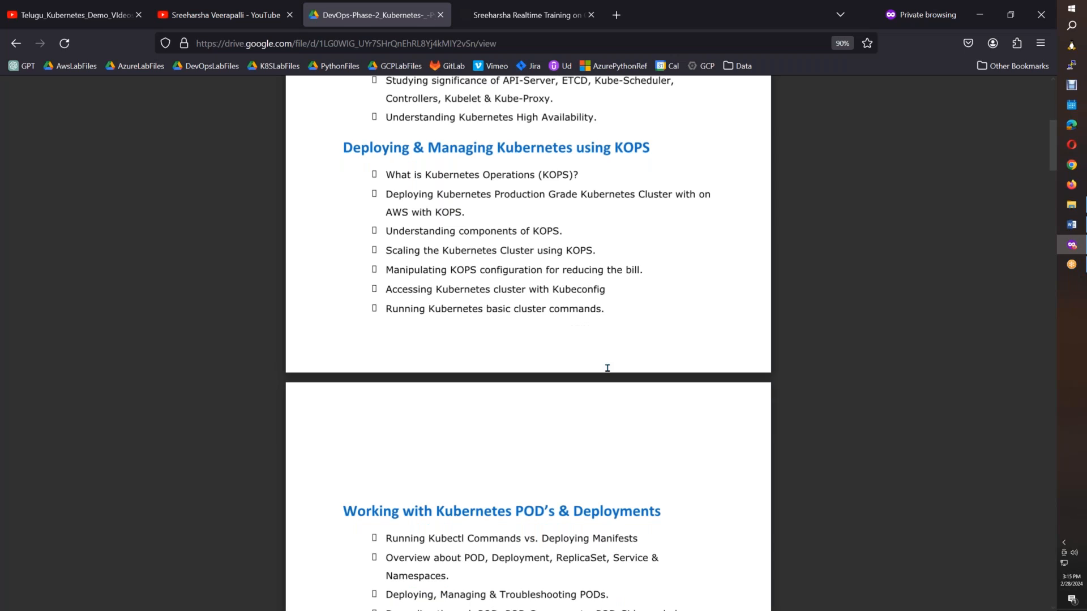
{"action": "scroll", "scroll_direction": "down", "scroll_amount": 3}
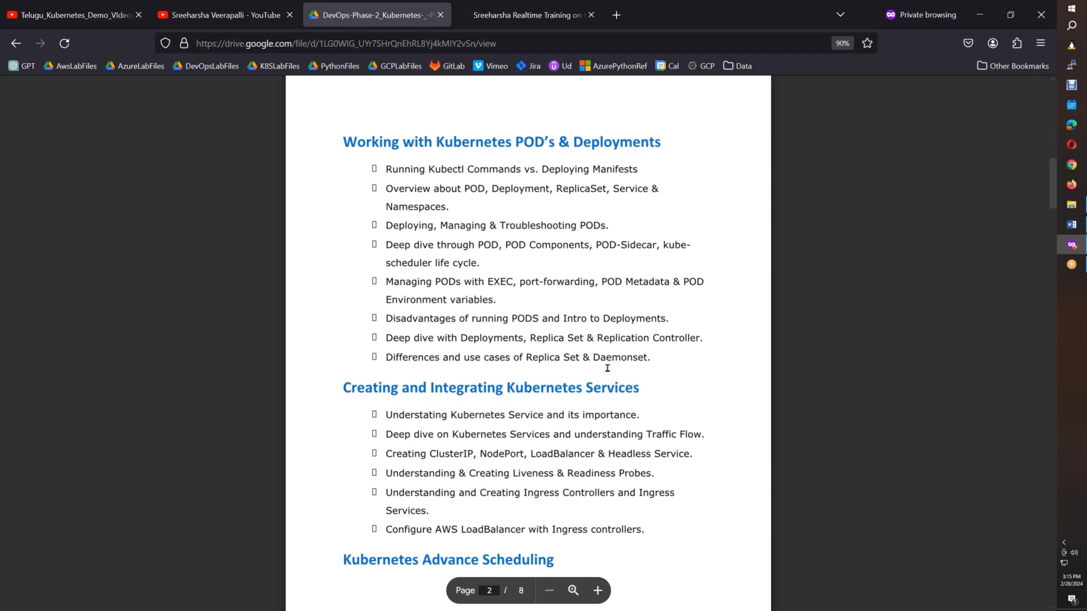
{"action": "scroll", "scroll_direction": "down", "scroll_amount": 3}
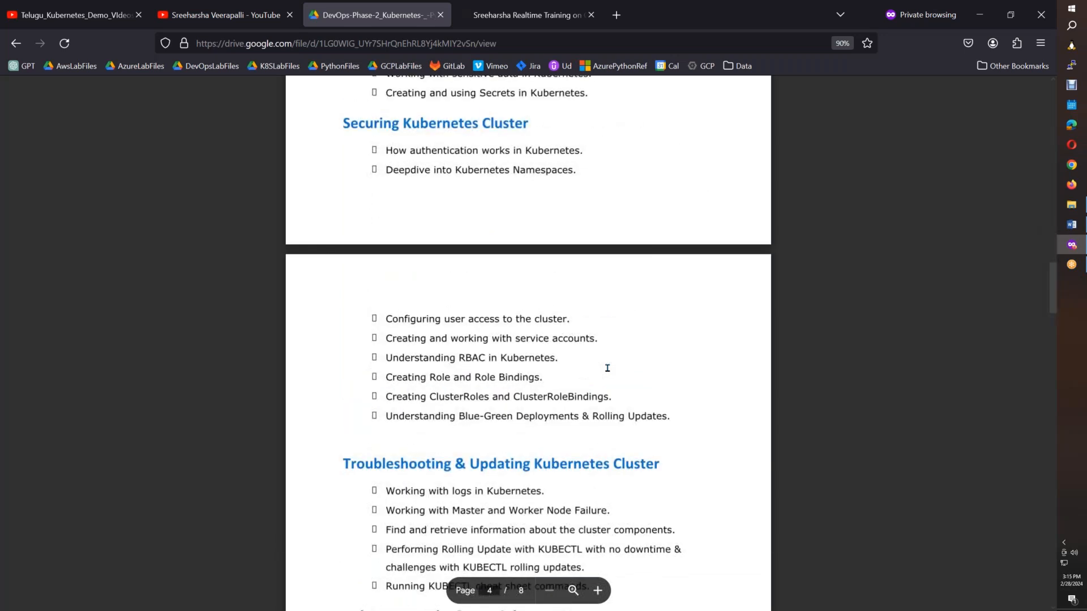
{"action": "scroll", "scroll_direction": "down", "scroll_amount": 3}
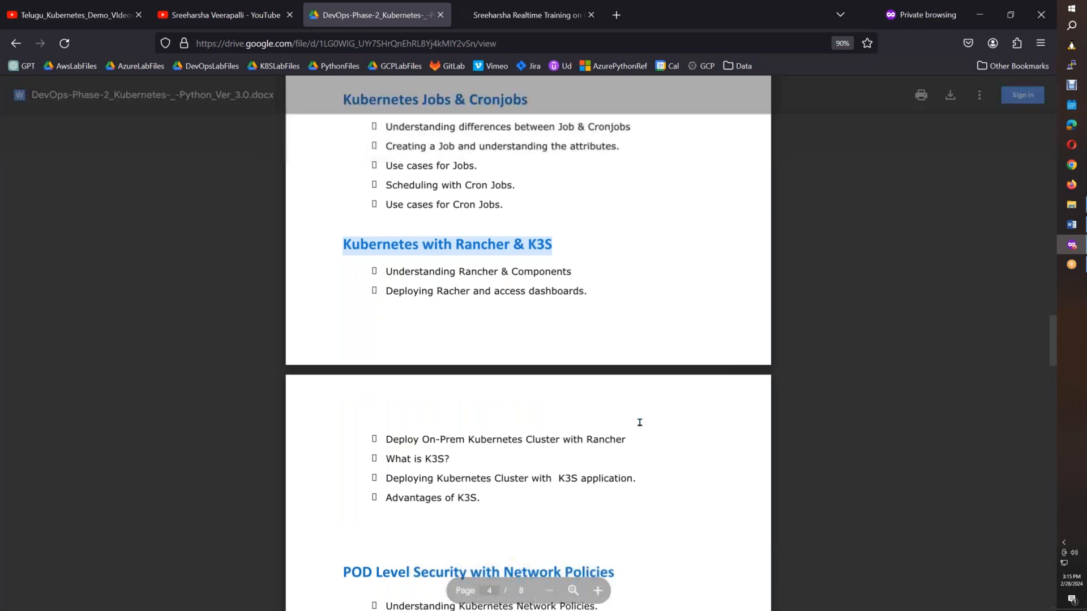
{"action": "scroll", "scroll_direction": "down", "scroll_amount": 3}
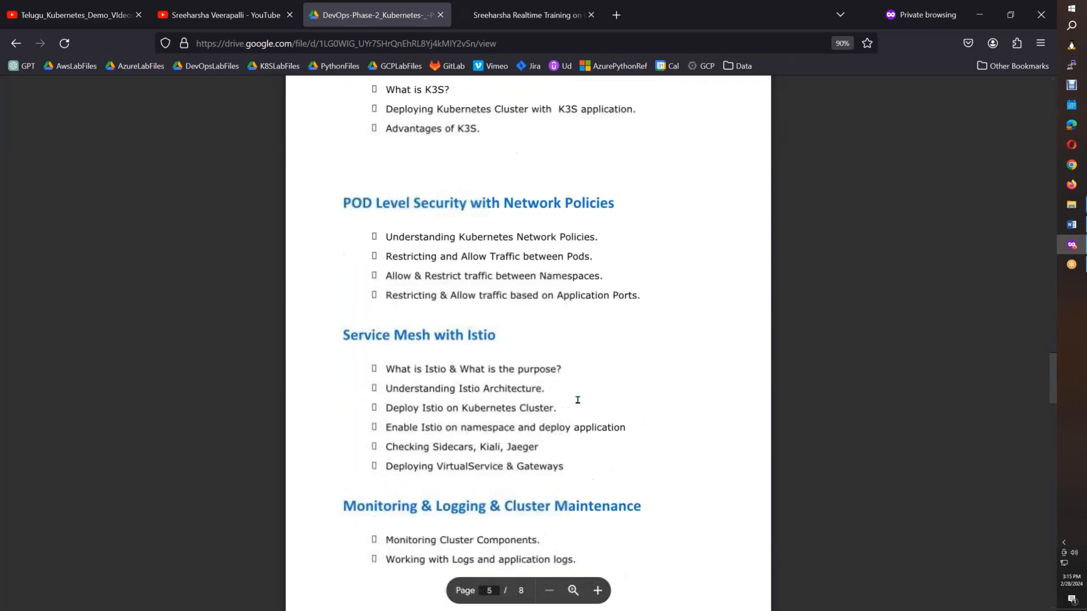
{"action": "scroll", "scroll_direction": "down", "scroll_amount": 3}
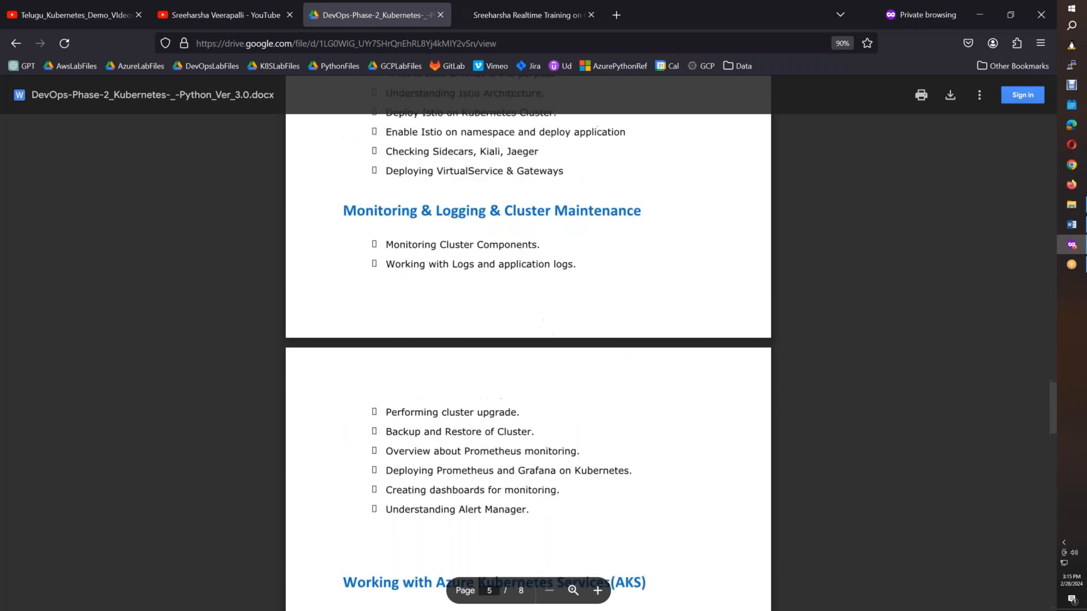
{"action": "scroll", "scroll_direction": "down", "scroll_amount": 3}
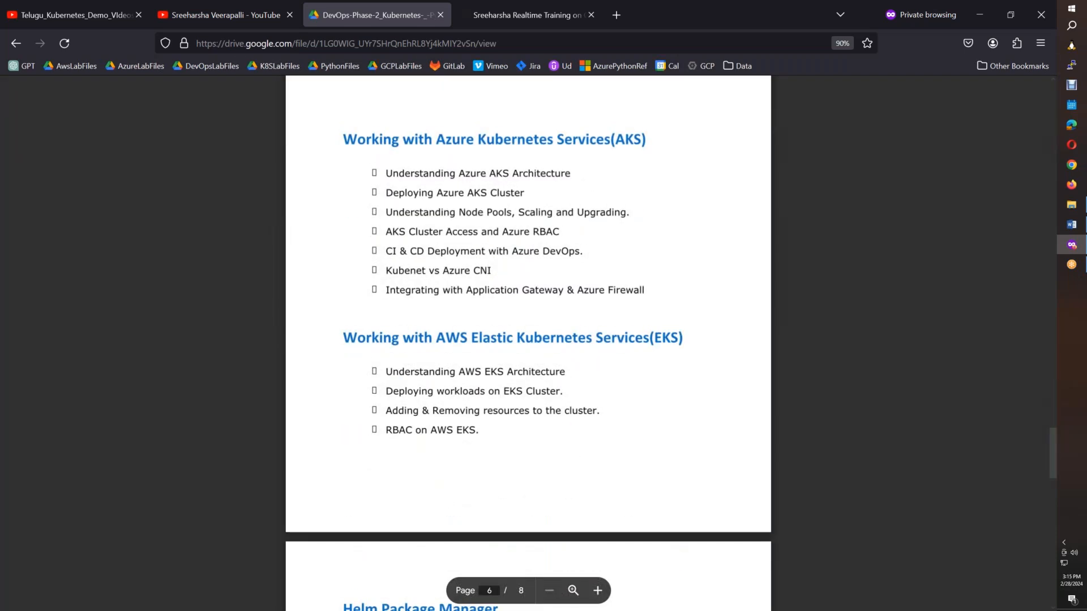
{"action": "scroll", "scroll_direction": "down", "scroll_amount": 3}
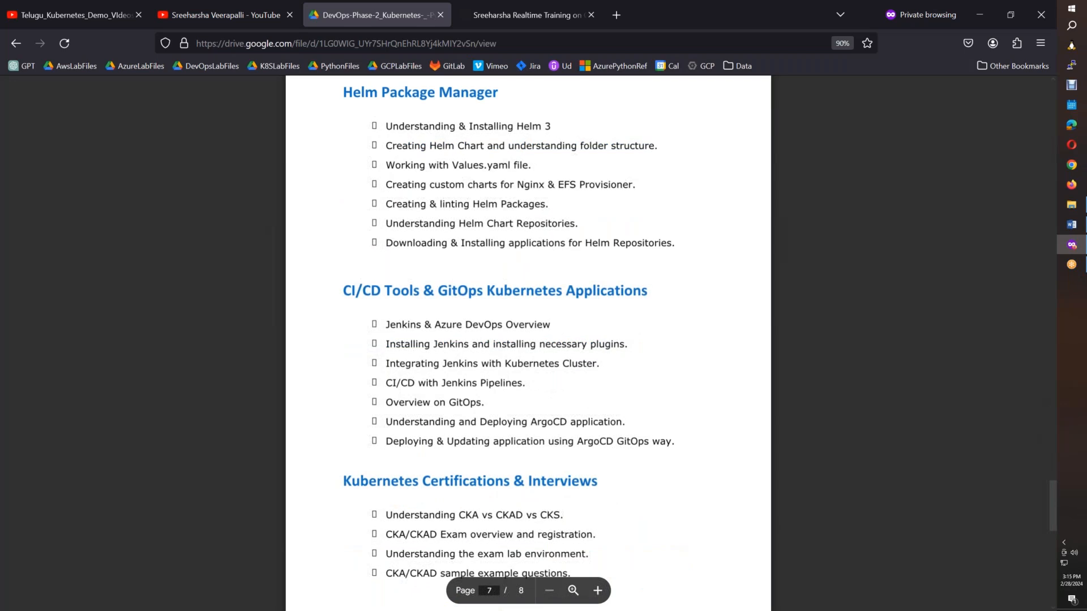
{"action": "scroll", "scroll_direction": "down", "scroll_amount": 3}
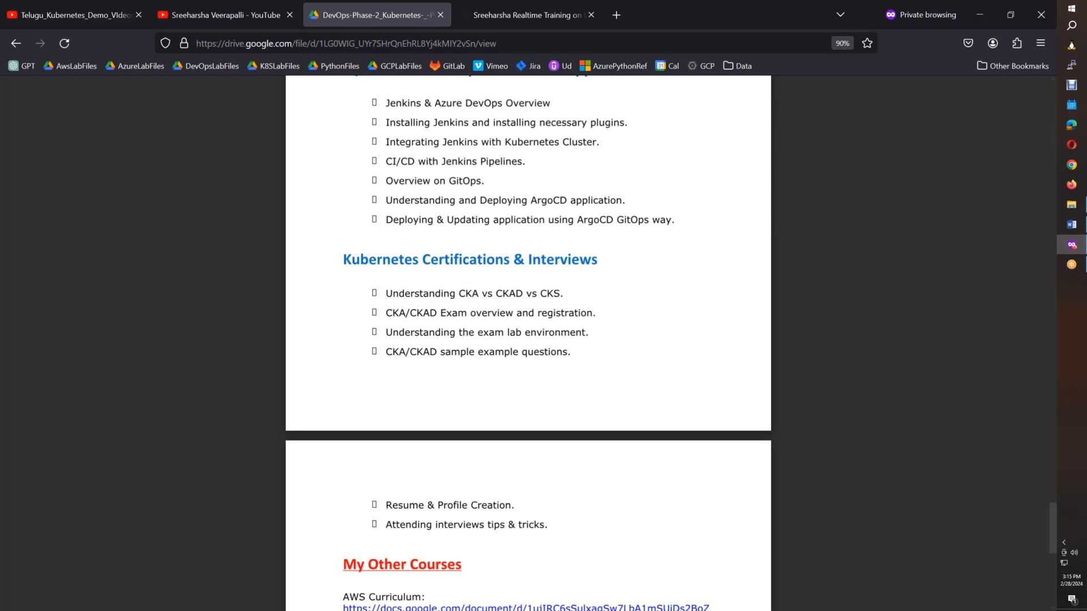
{"action": "scroll", "scroll_direction": "up", "scroll_amount": 3}
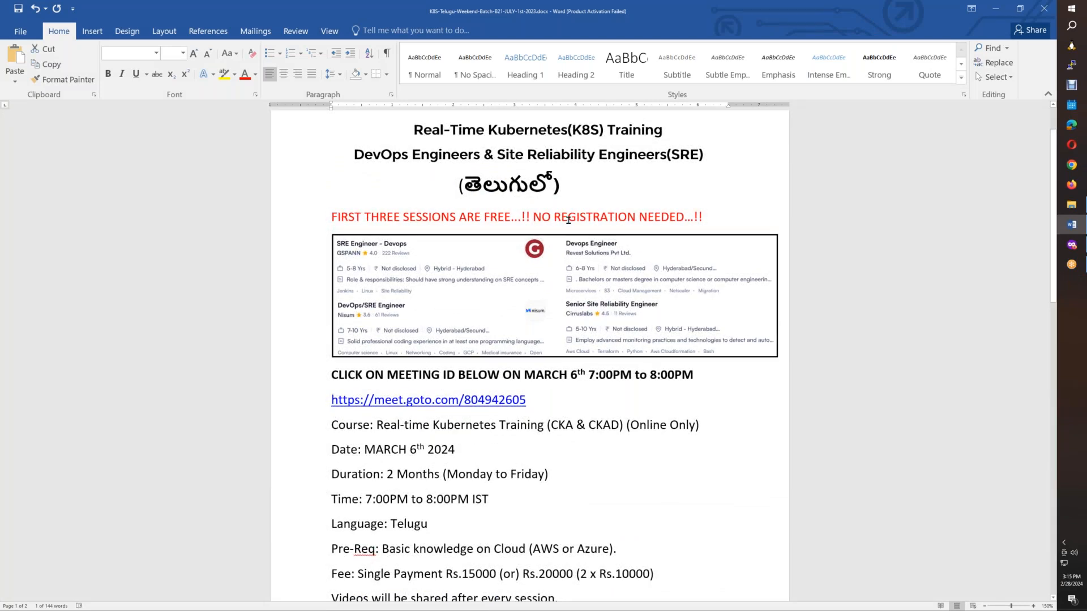
{"action": "mouse_move", "coordinate": [461, 208]}
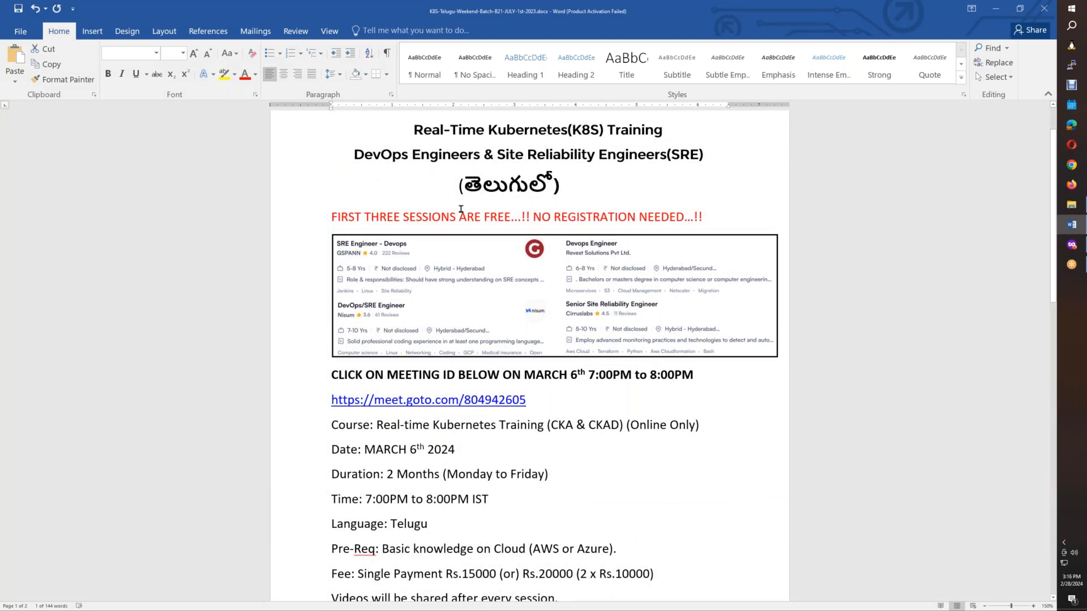
- Review the flyer's schedule, fee and contact lines and return to its title section
{"action": "scroll", "scroll_direction": "down", "scroll_amount": 3}
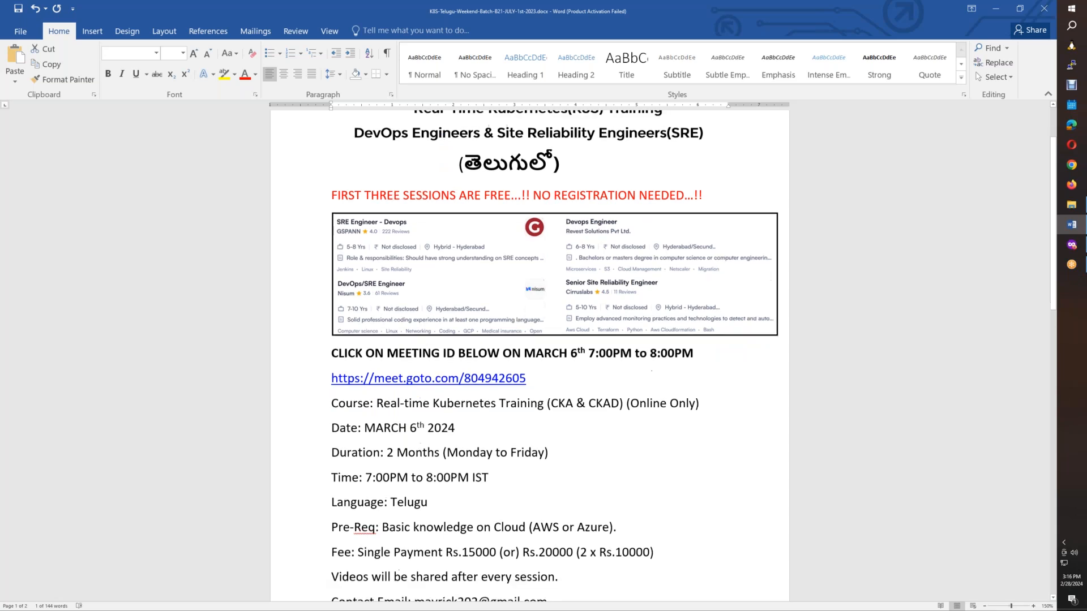
{"action": "scroll", "scroll_direction": "down", "scroll_amount": 3}
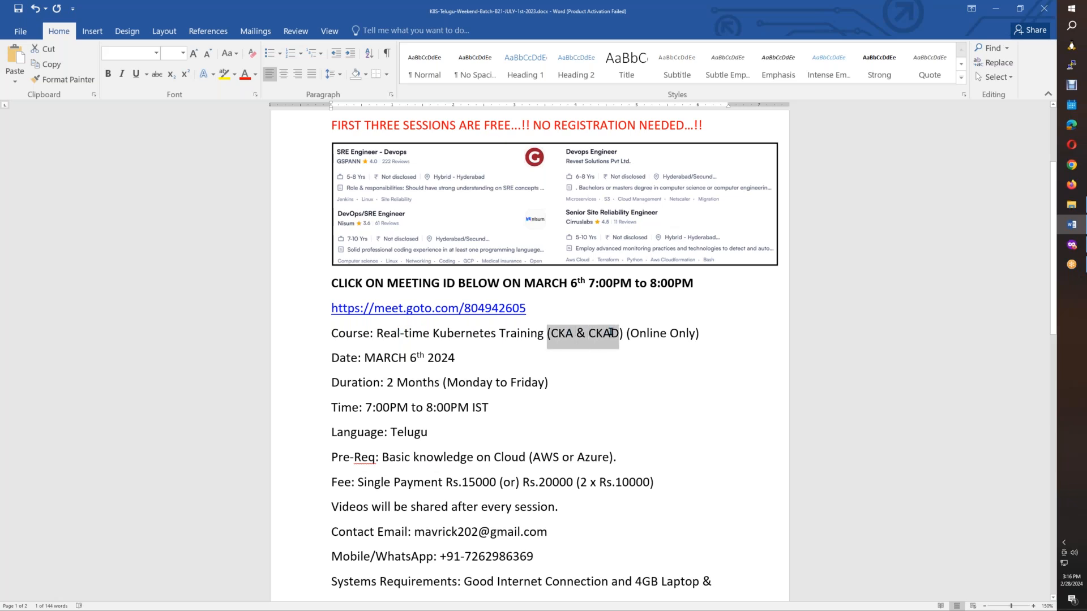
{"action": "left_click", "coordinate": [455, 358]}
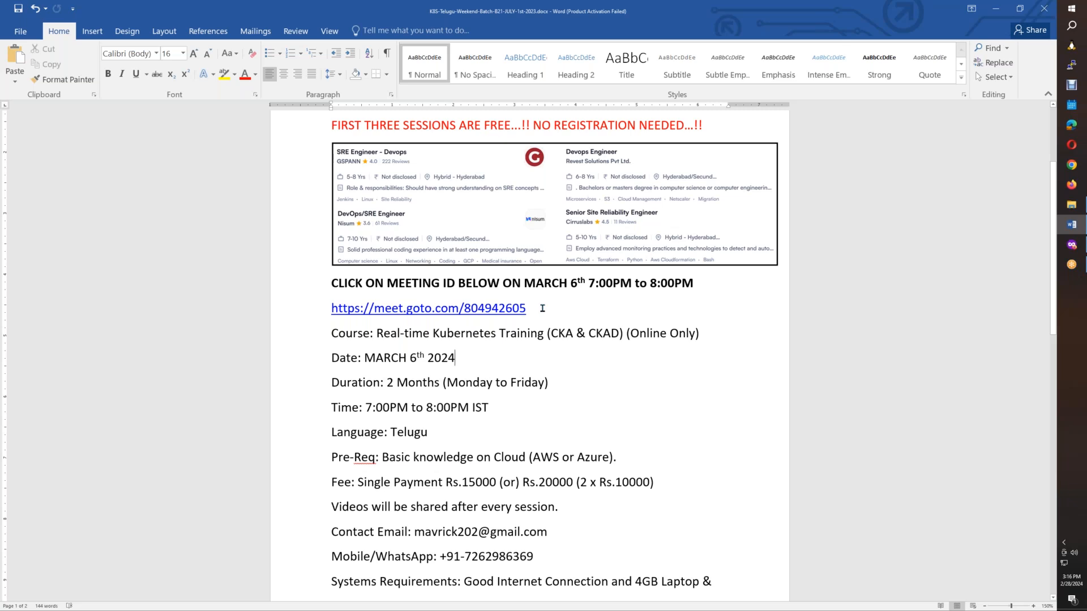
{"action": "left_click", "coordinate": [488, 407]}
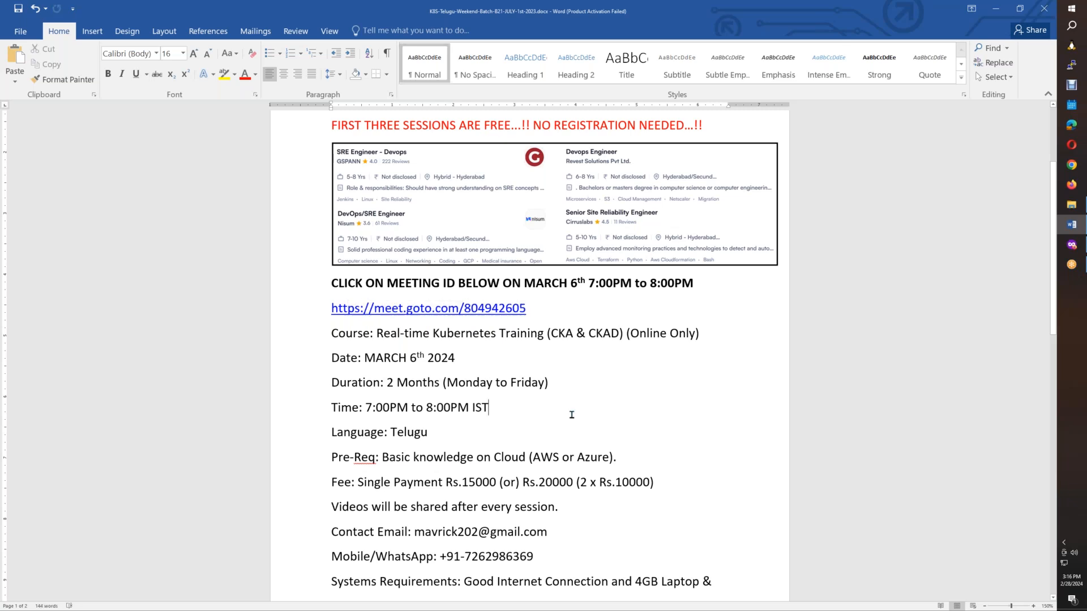
{"action": "scroll", "scroll_direction": "up", "scroll_amount": 3}
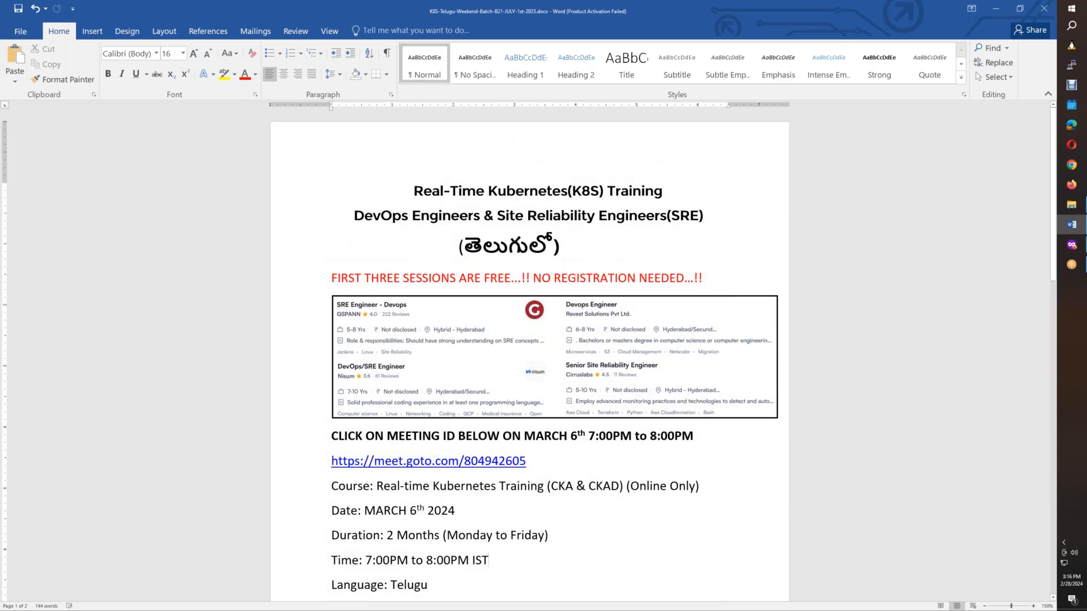
{"action": "mouse_move", "coordinate": [771, 160]}
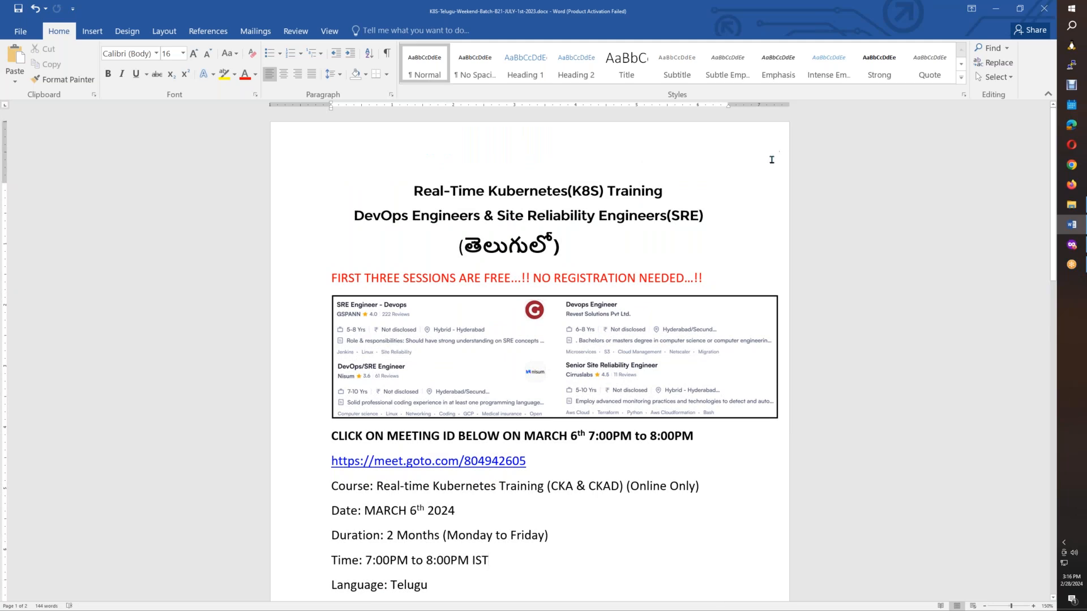